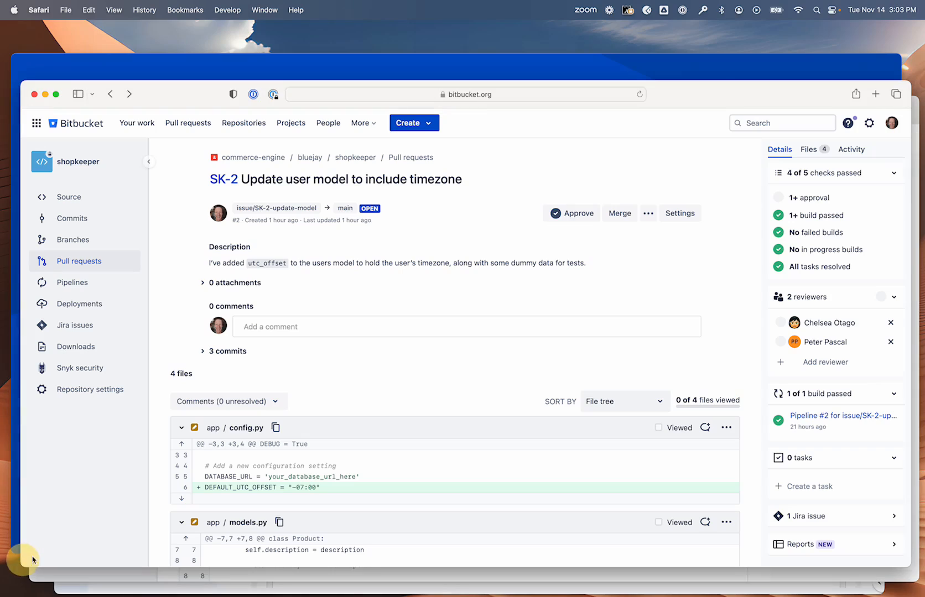
- Switch to the reviewer's private window on SK-2 and scroll to the four-file timezone diff
click(359, 327)
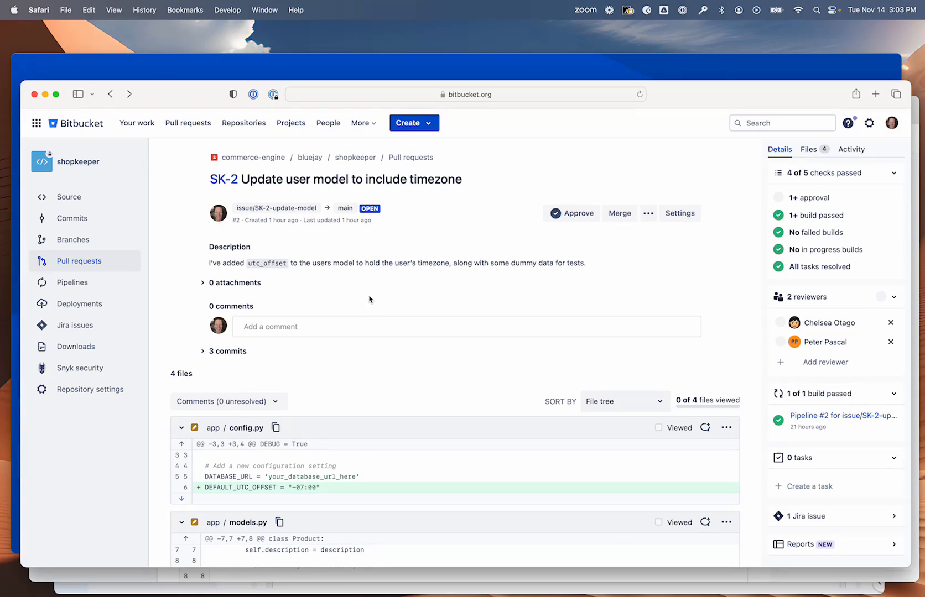
scroll(down, 3)
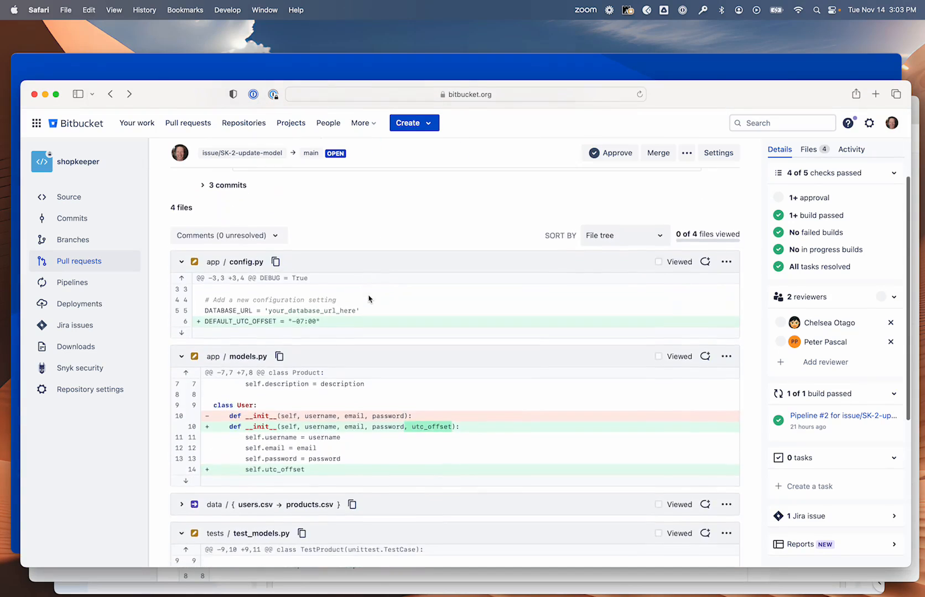
scroll(up, 3)
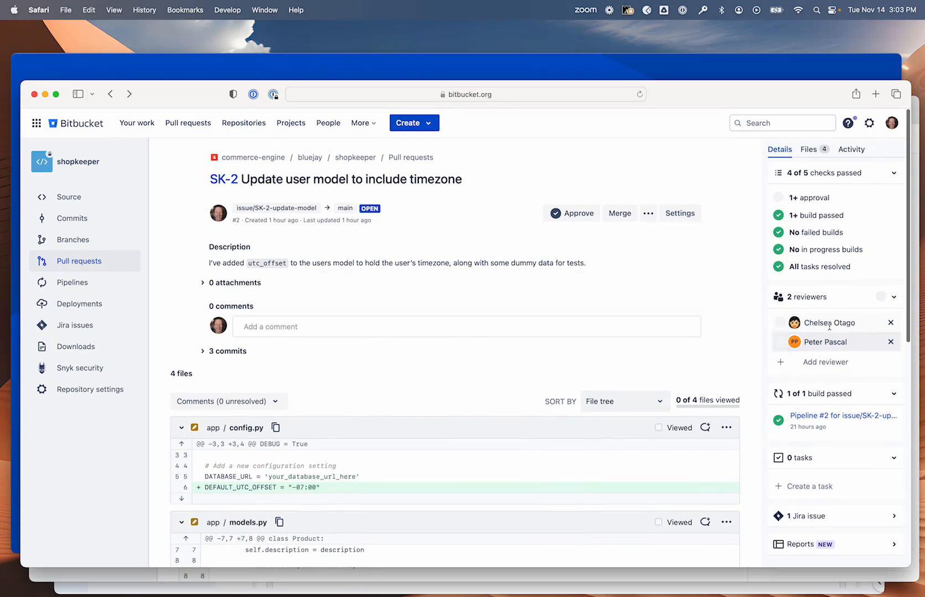
mouse_move(646, 278)
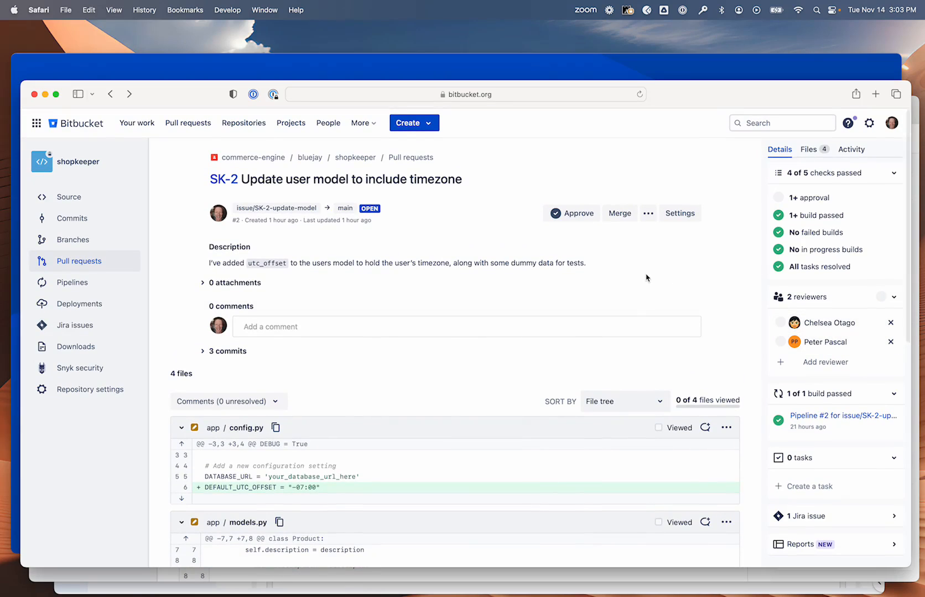
mouse_move(437, 316)
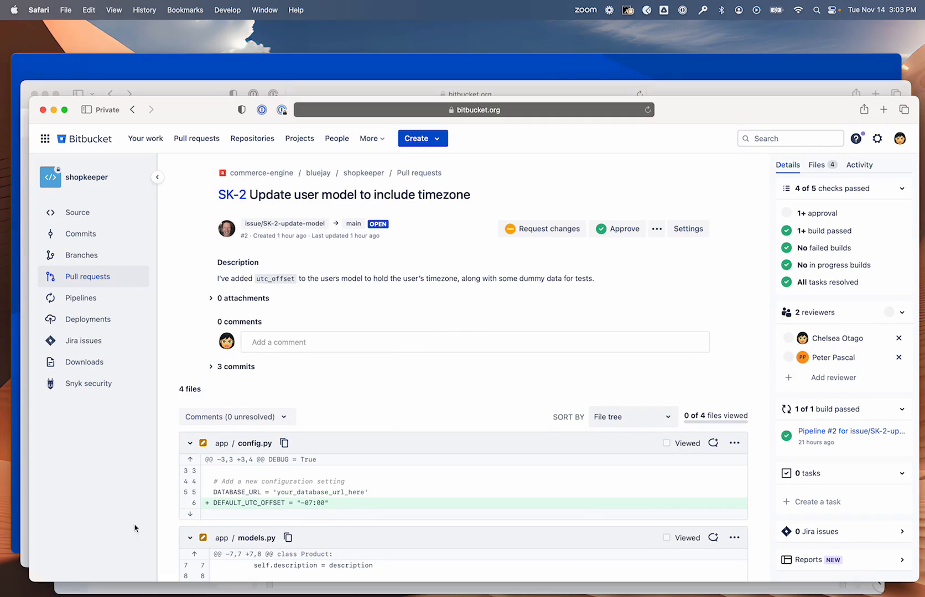
mouse_move(397, 290)
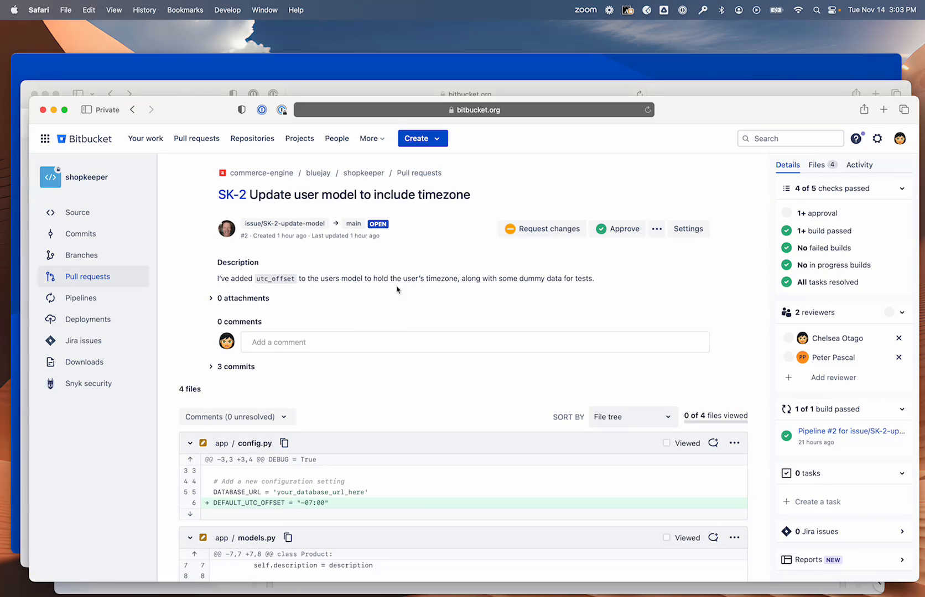
scroll(down, 3)
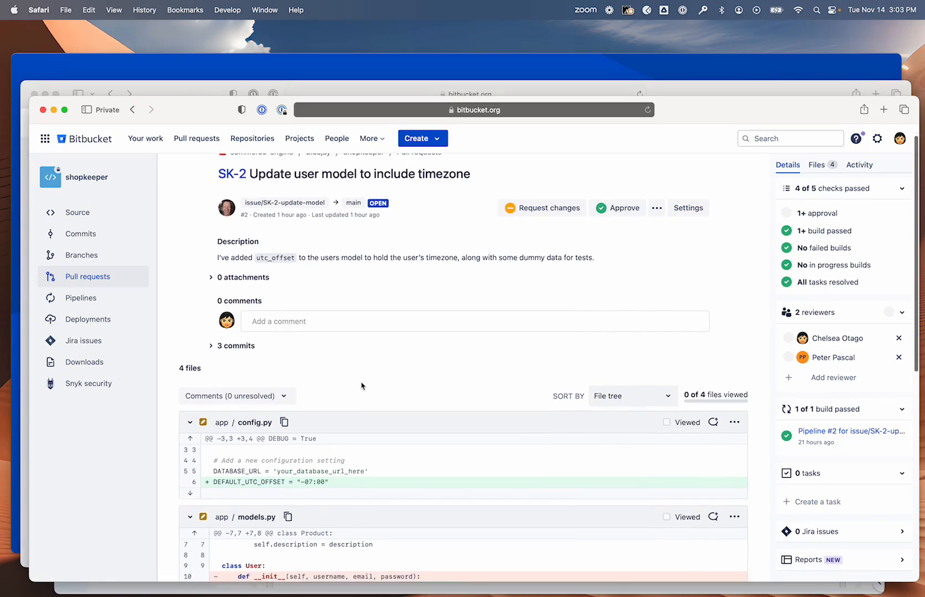
scroll(down, 3)
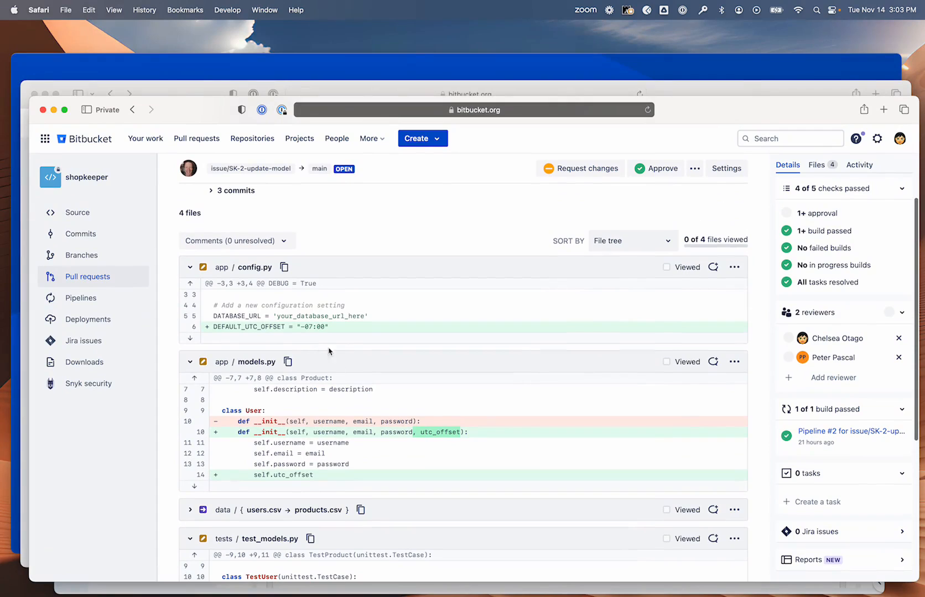
- Comment 'Nice. Let's use -05:00 as a default value.' on config.py line 6 and start the review
click(202, 327)
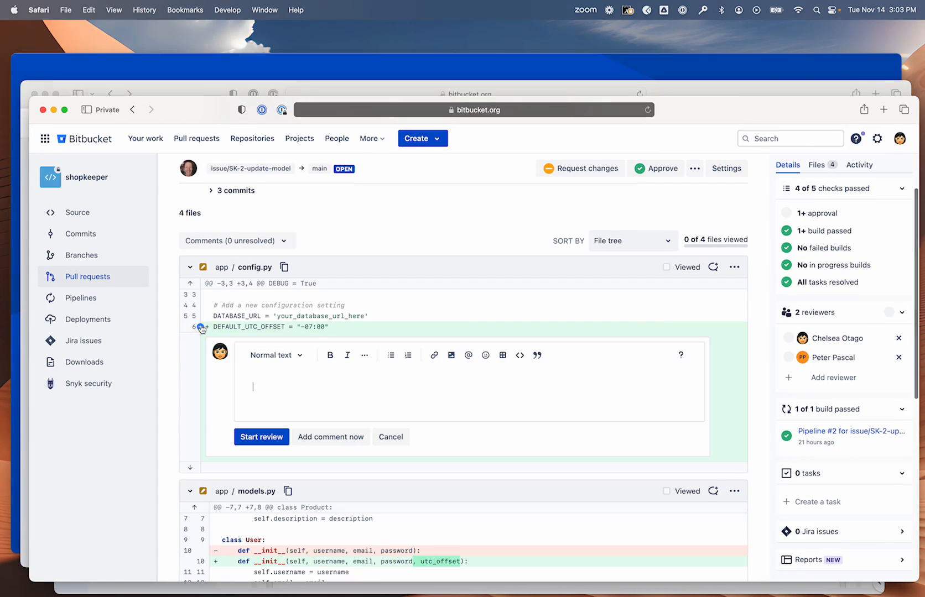
mouse_move(303, 382)
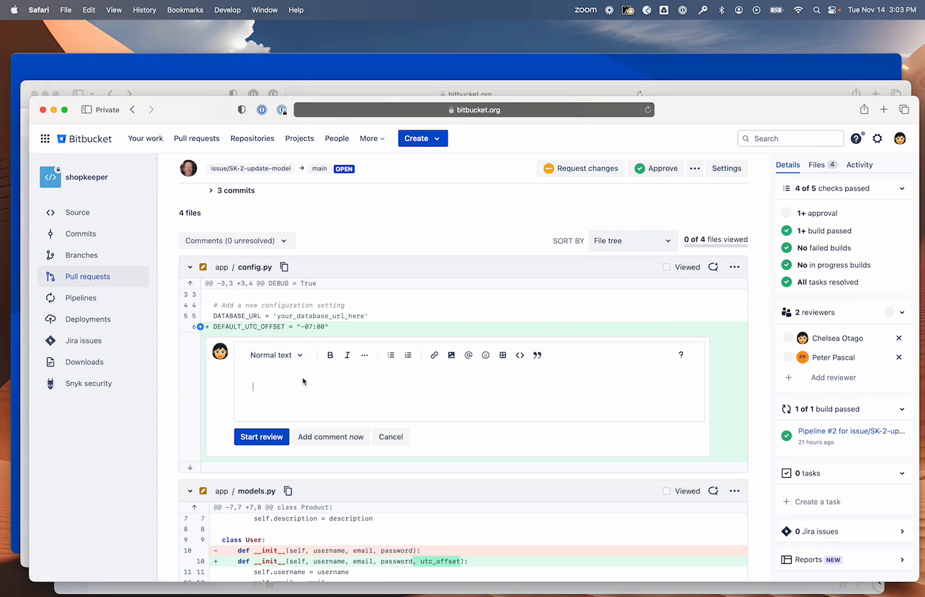
mouse_move(293, 389)
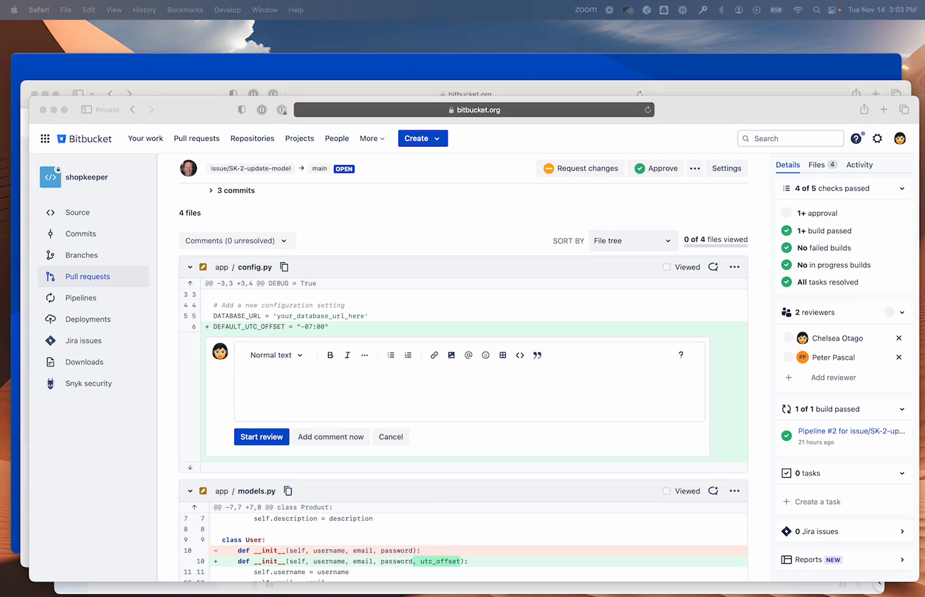
text(Nice. Let's use -05:00 as a default value.)
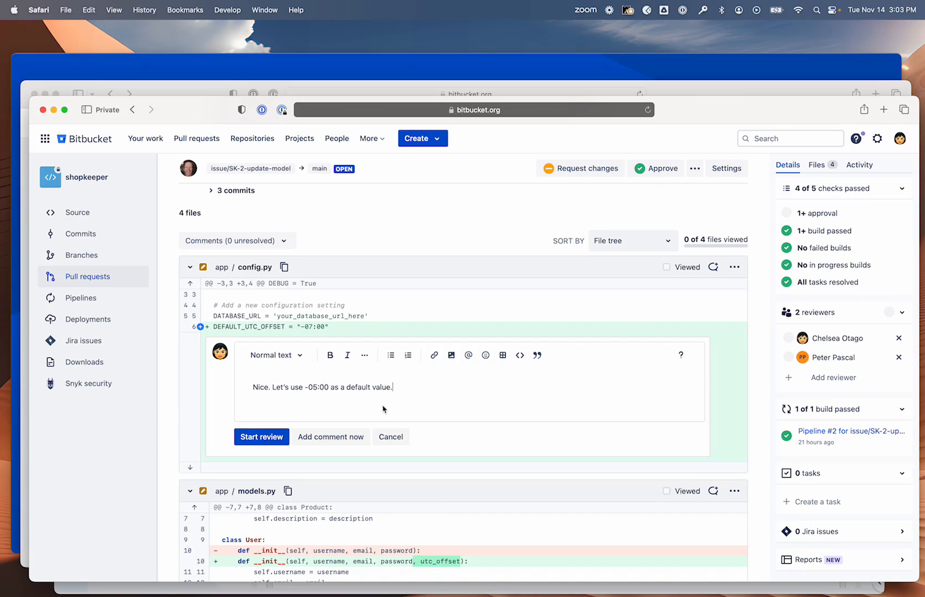
mouse_move(331, 437)
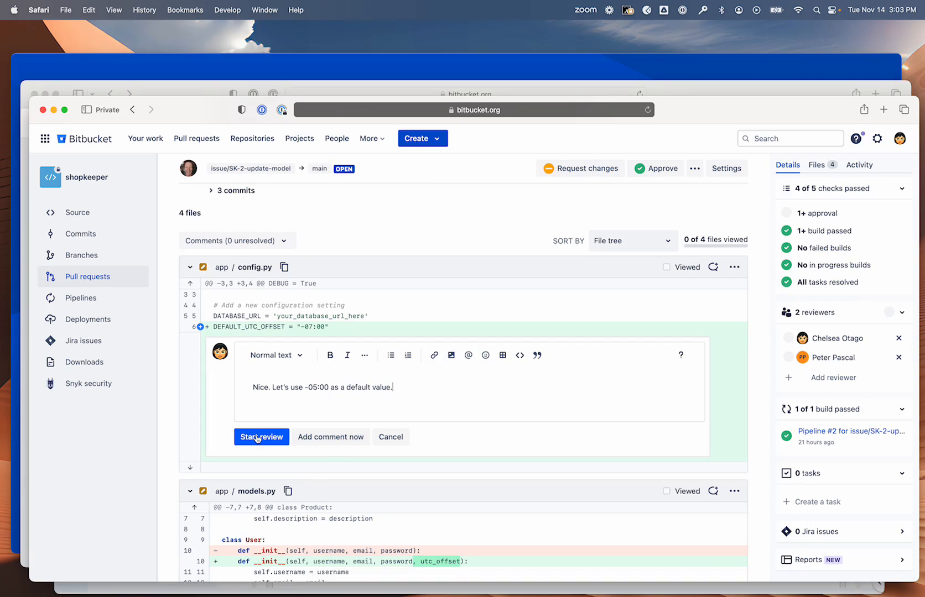
click(261, 436)
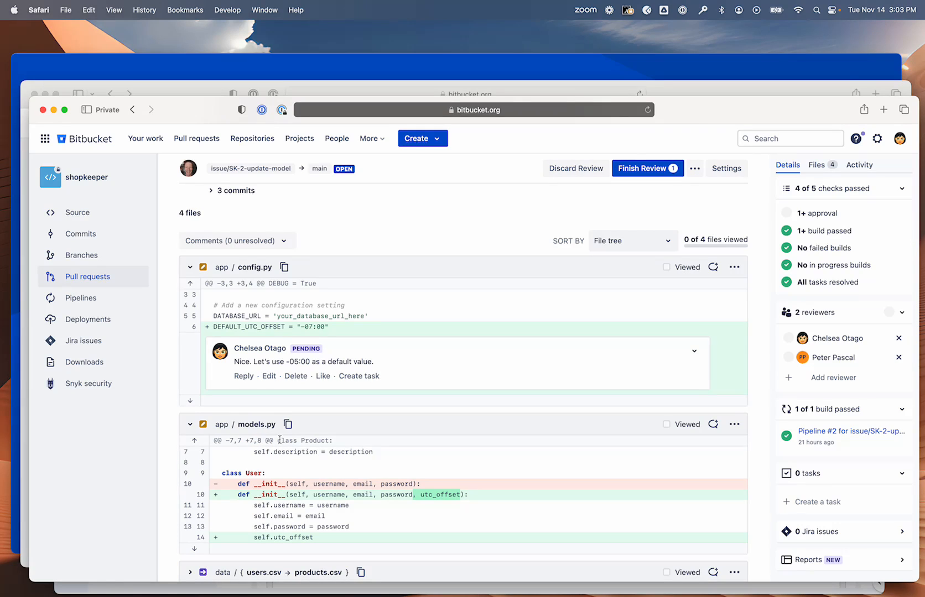
mouse_move(420, 409)
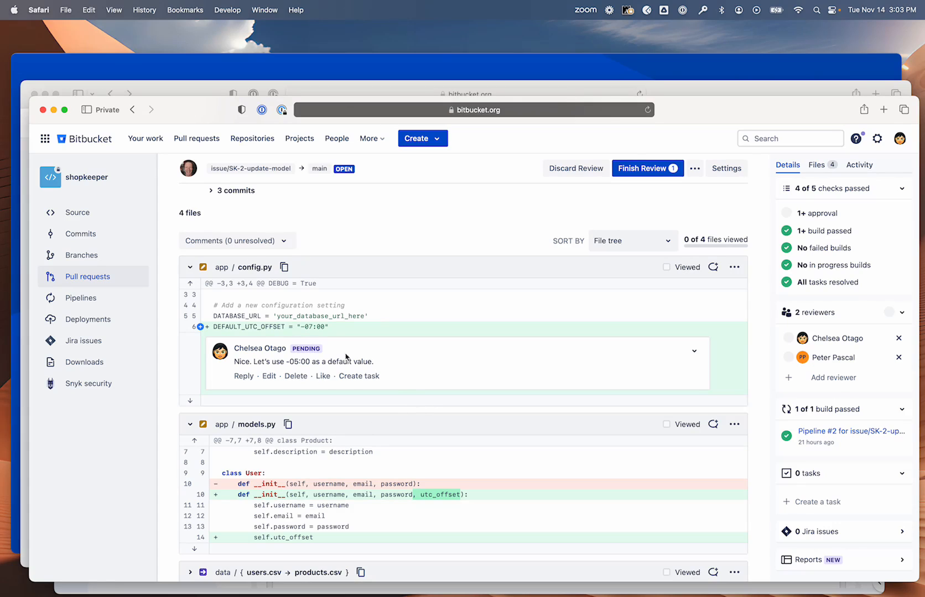
mouse_move(416, 351)
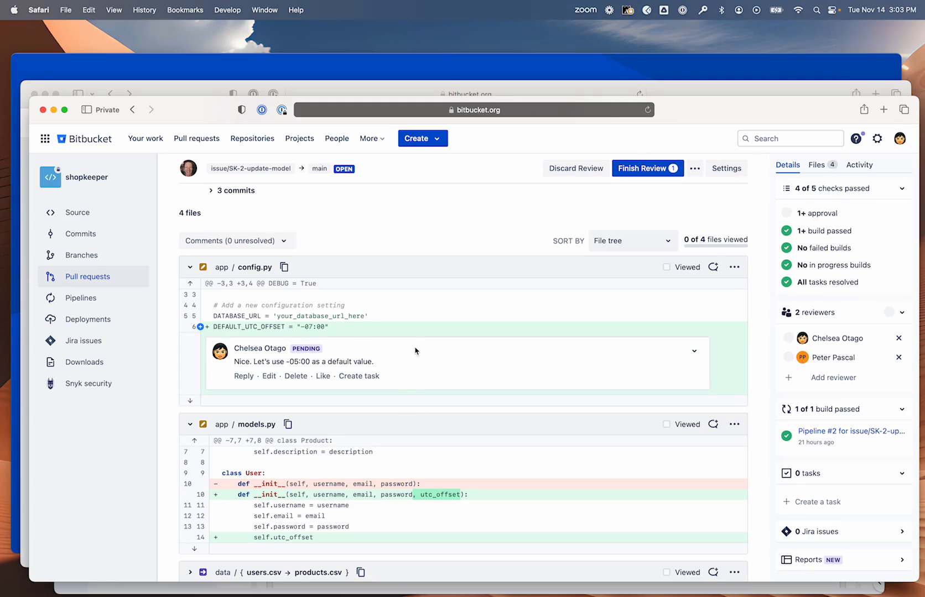
mouse_move(405, 341)
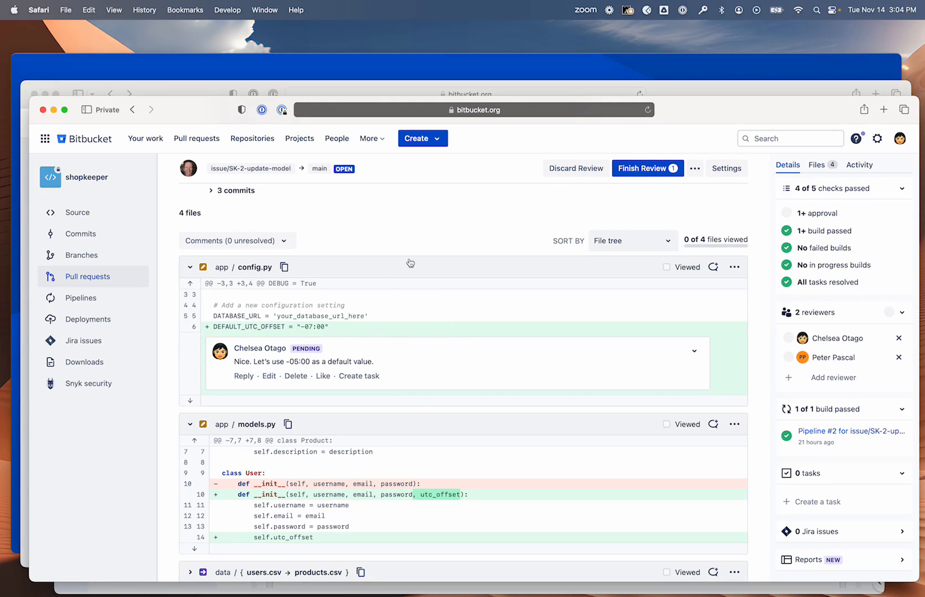
mouse_move(648, 168)
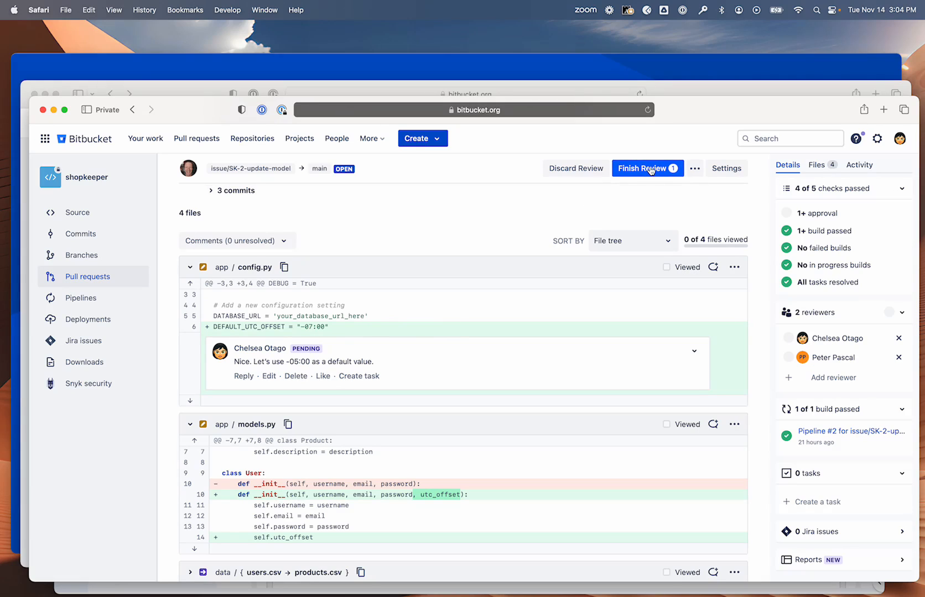
mouse_move(475, 217)
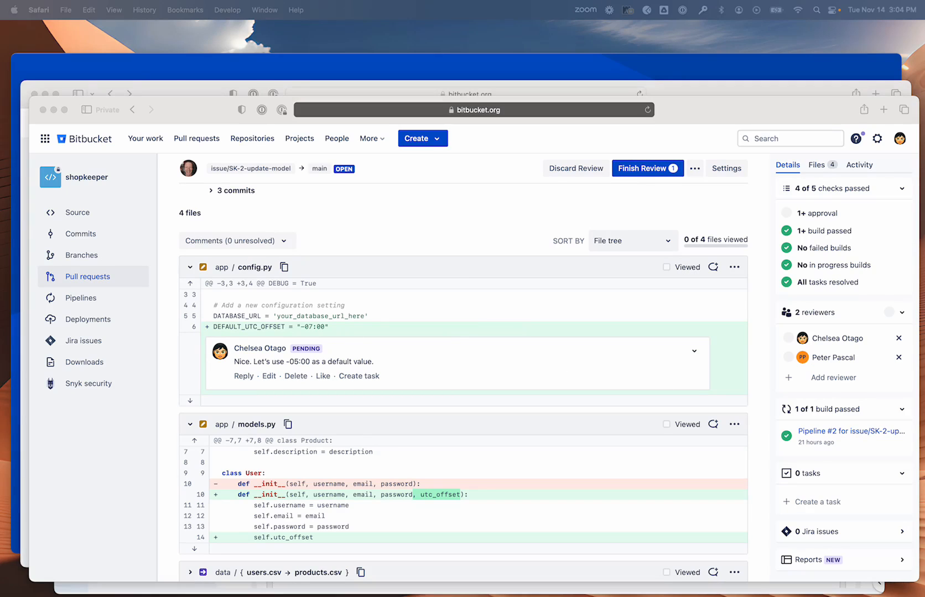
- Add a pending comment on models.py line 10 noting tz_offset is the naming convention
scroll(down, 3)
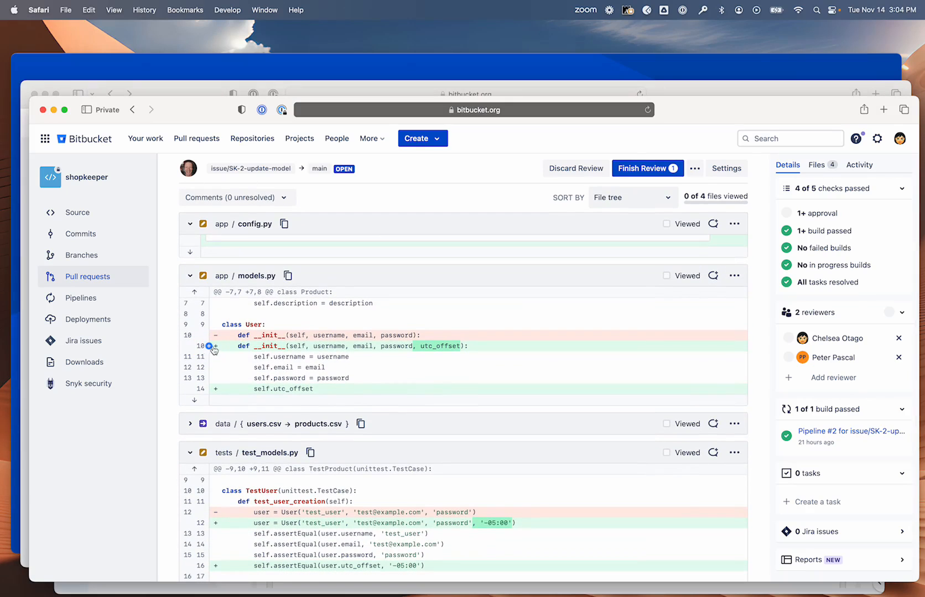
click(208, 346)
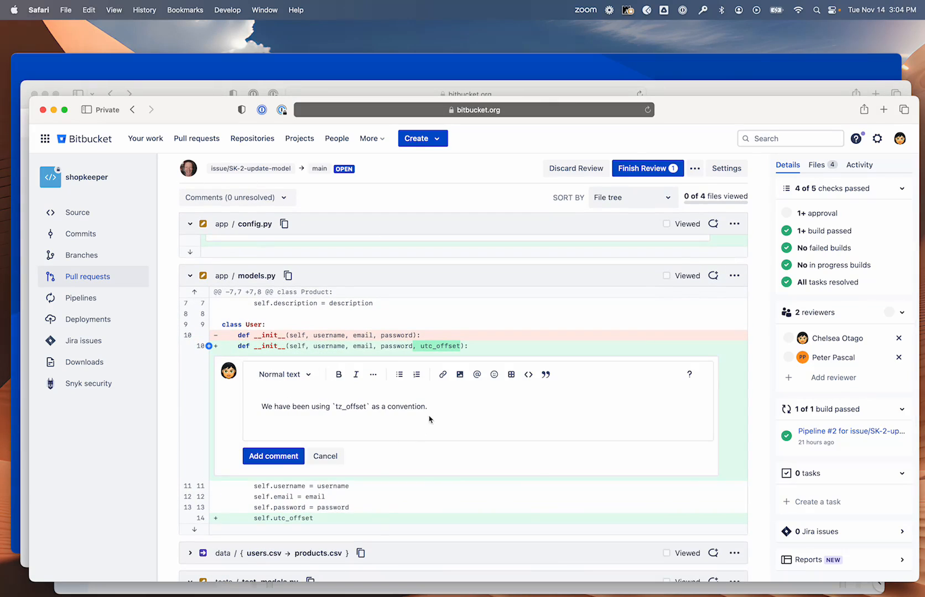
click(274, 456)
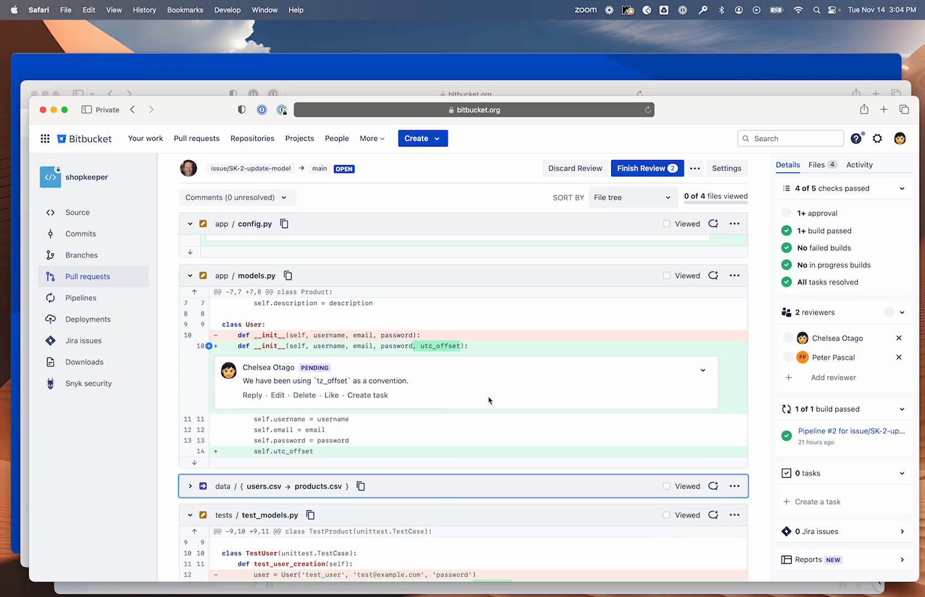
mouse_move(315, 381)
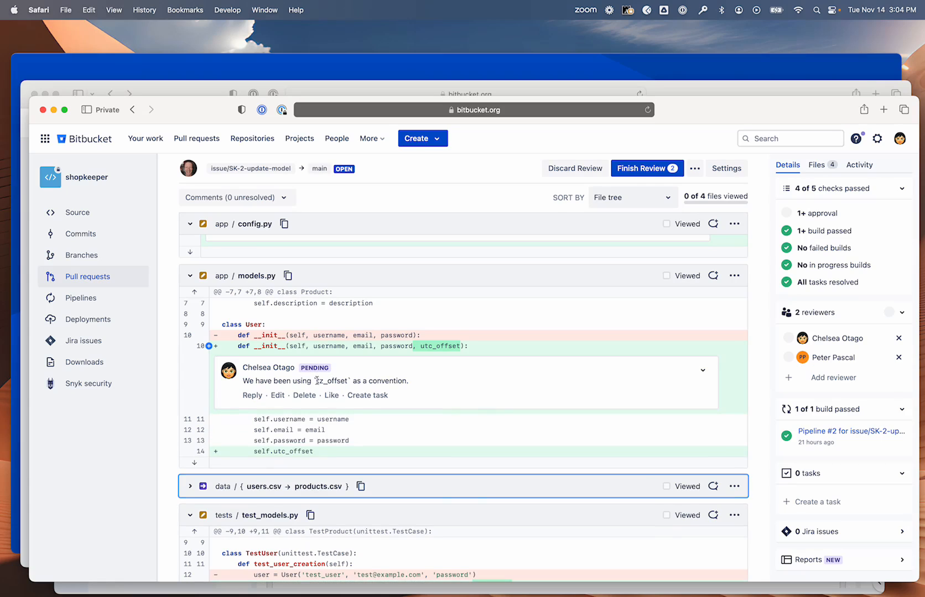
double_click(332, 381)
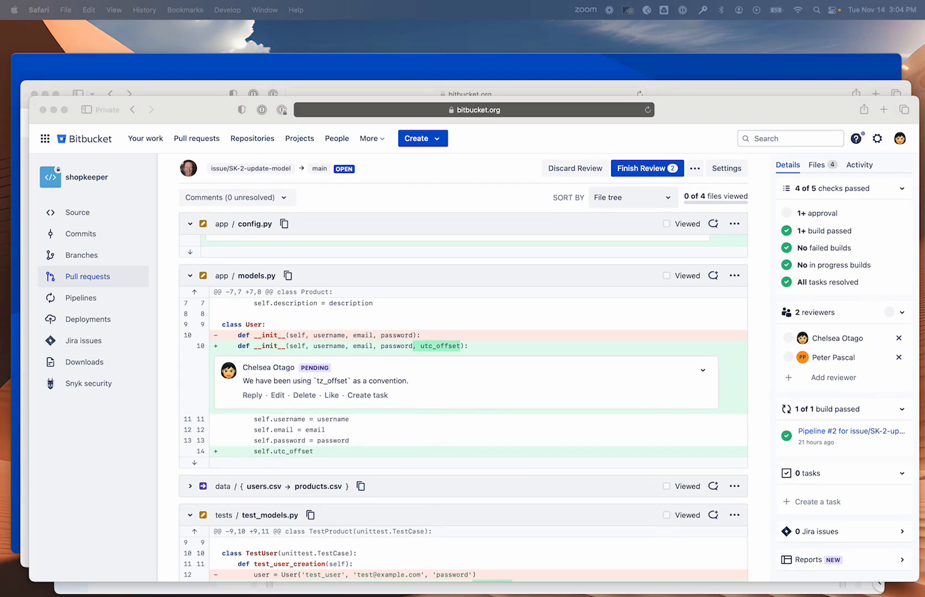
- Create a pending task in the Tasks panel to replace utc_offset instances with tz_offset
click(825, 502)
text(Replace instances of utc_offset with tz_offset)
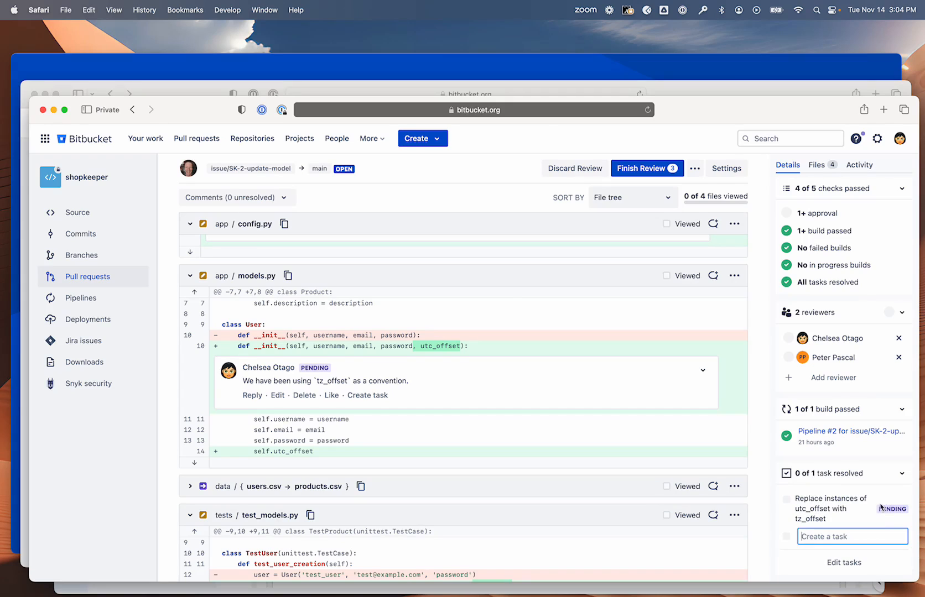
scroll(down, 3)
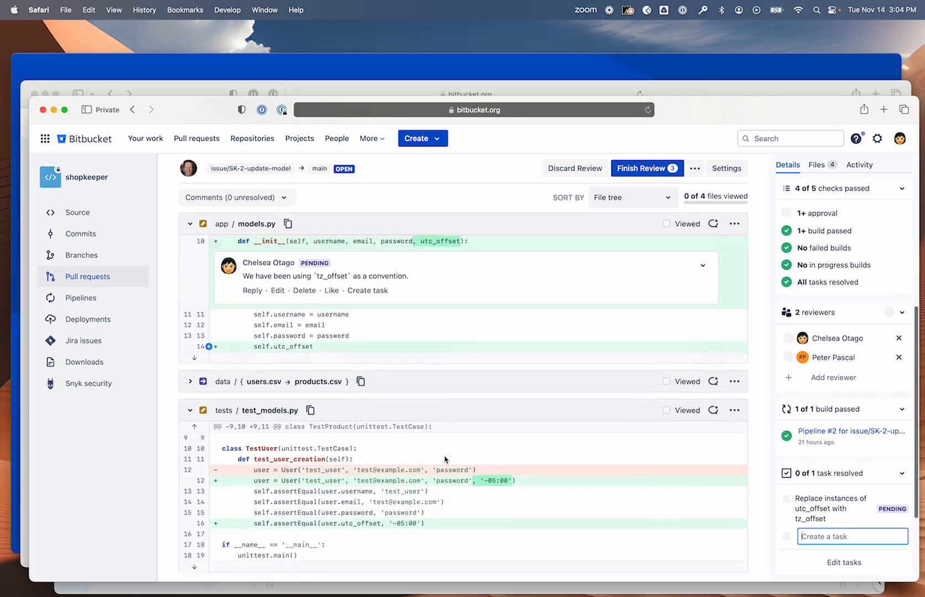
scroll(up, 3)
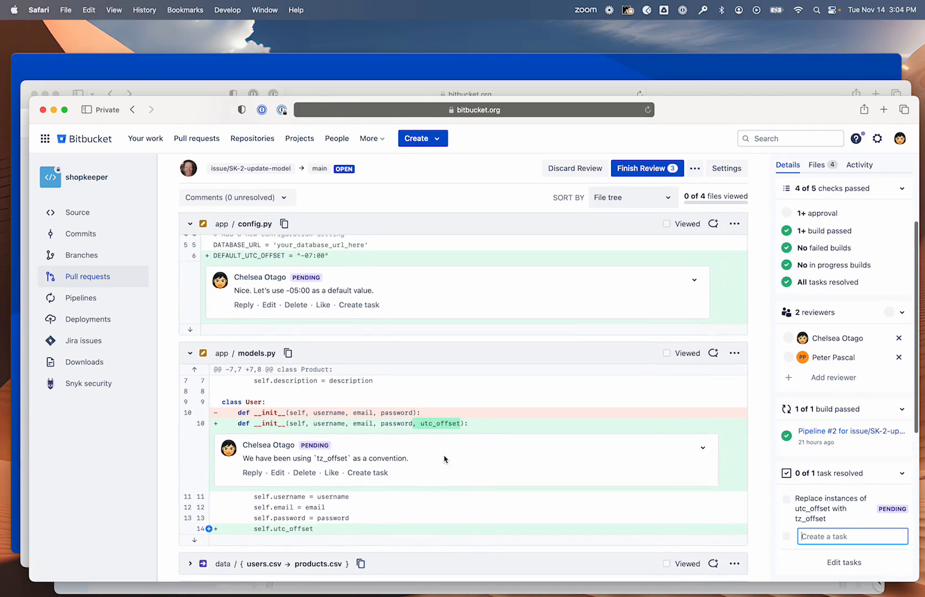
scroll(up, 3)
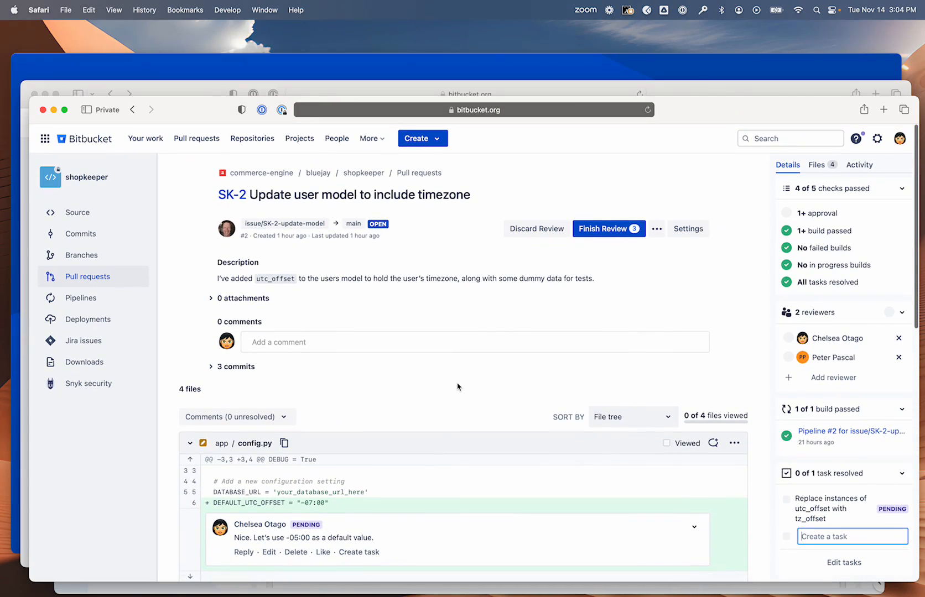
- From Finish Review, view all three pending comments and tasks, then close the overview
click(608, 229)
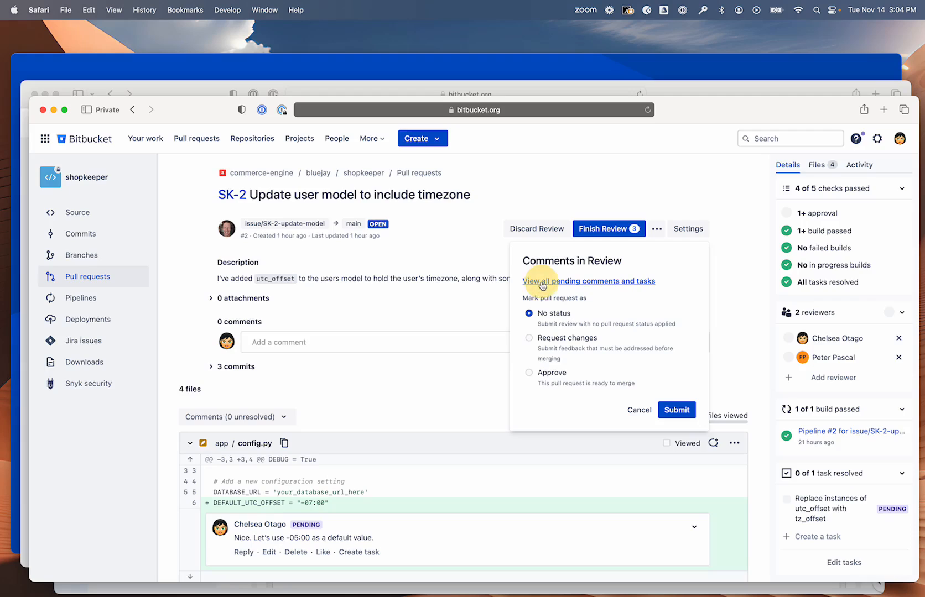
click(589, 281)
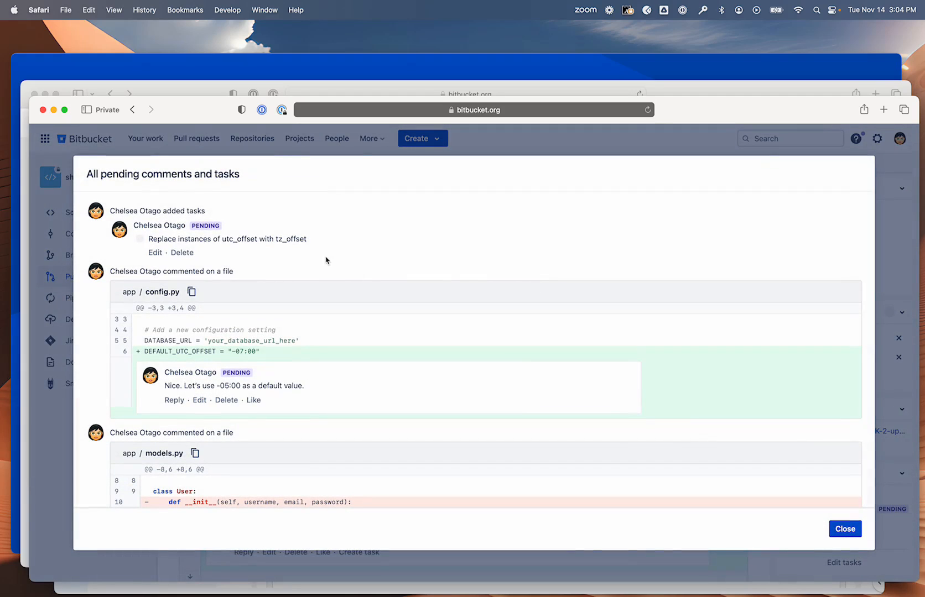
mouse_move(267, 263)
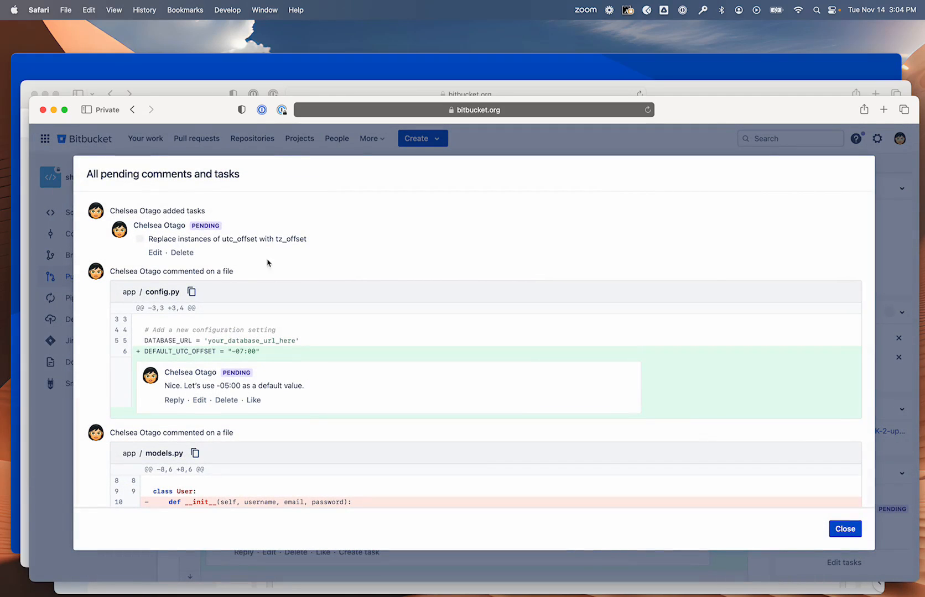
scroll(up, 3)
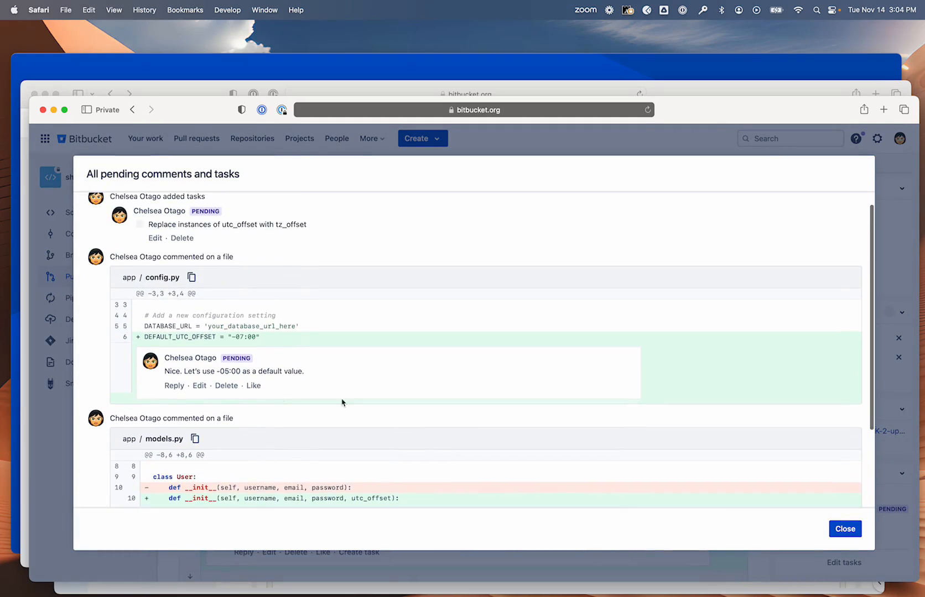
click(844, 528)
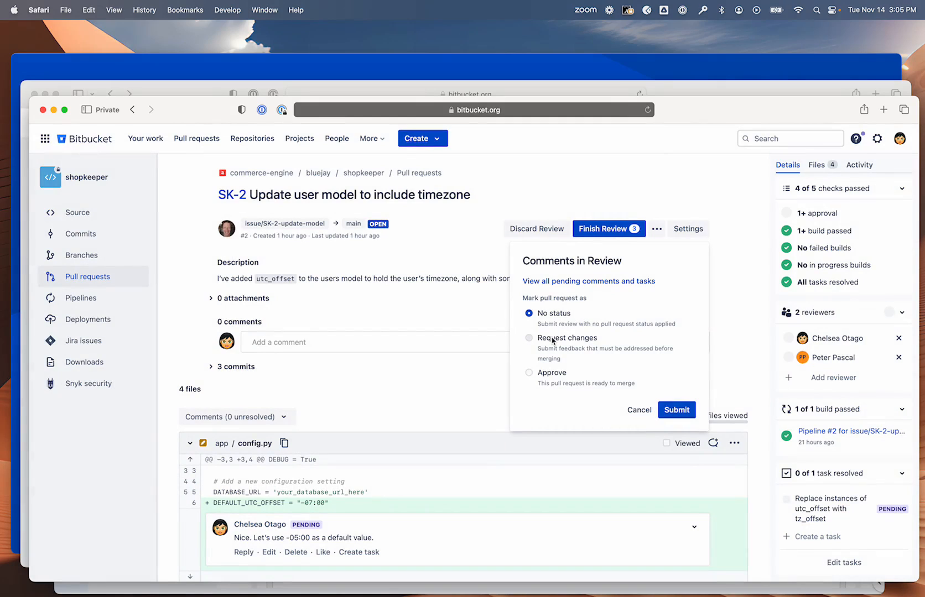
- Select Request changes and submit the review with its comments and task
click(528, 337)
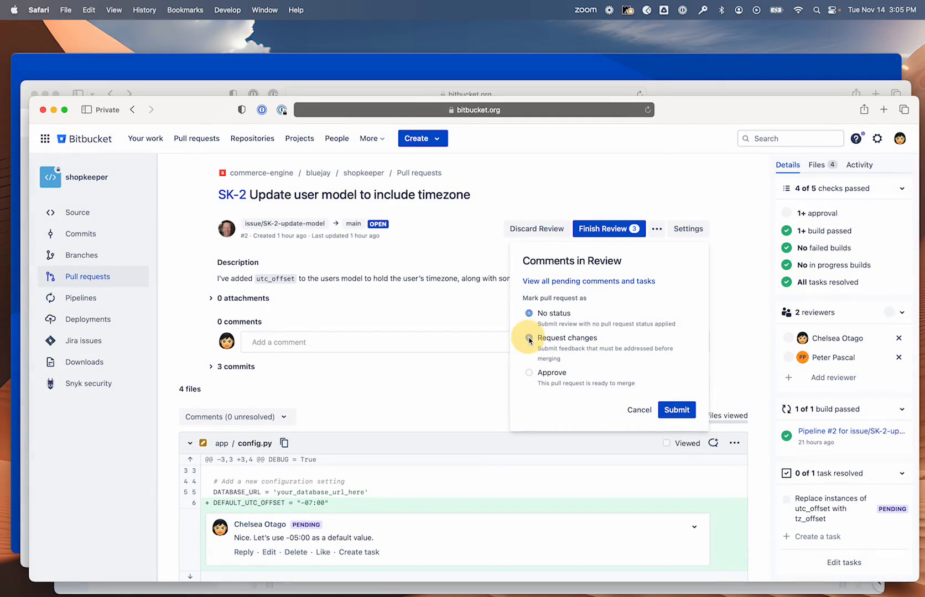
click(529, 337)
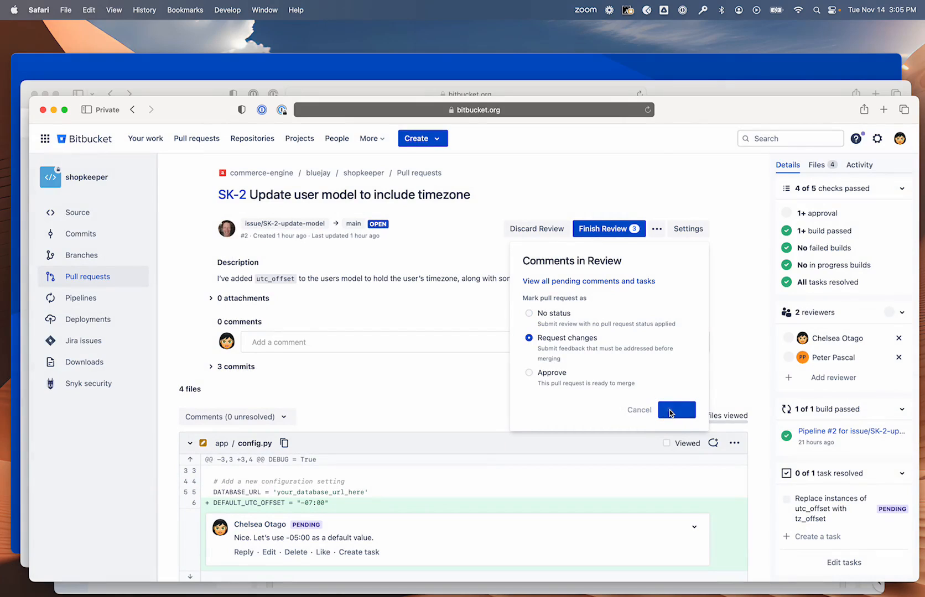
click(677, 410)
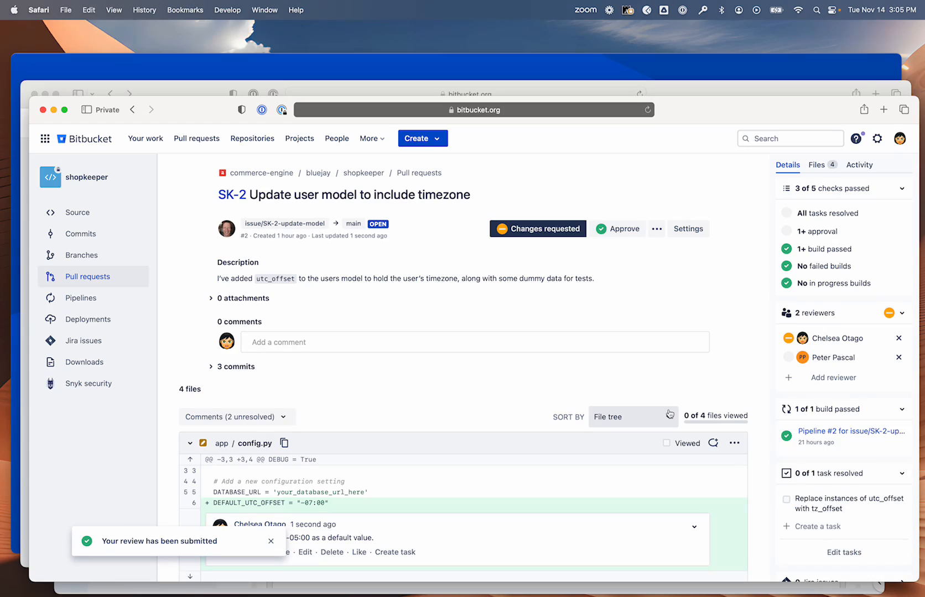
mouse_move(328, 358)
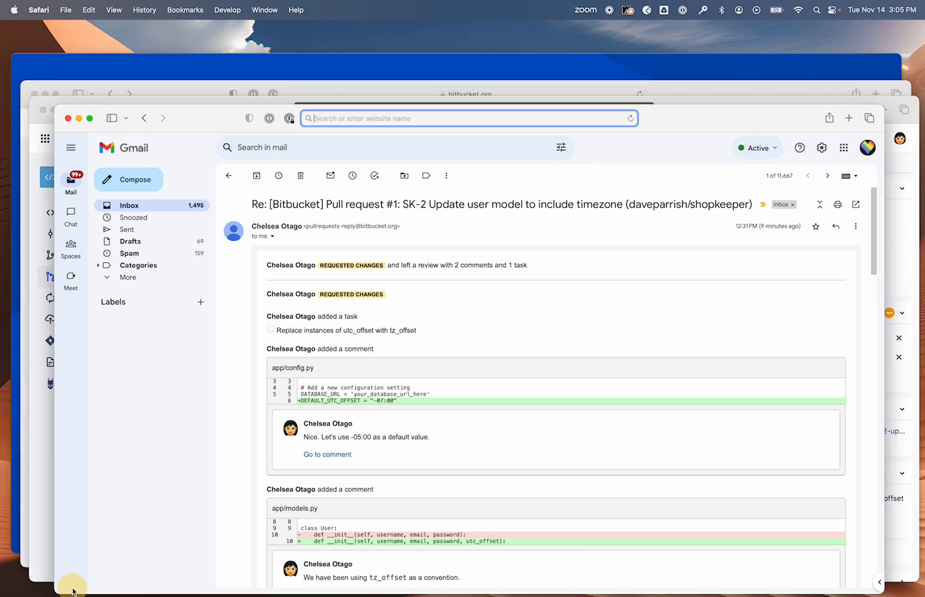
mouse_move(225, 411)
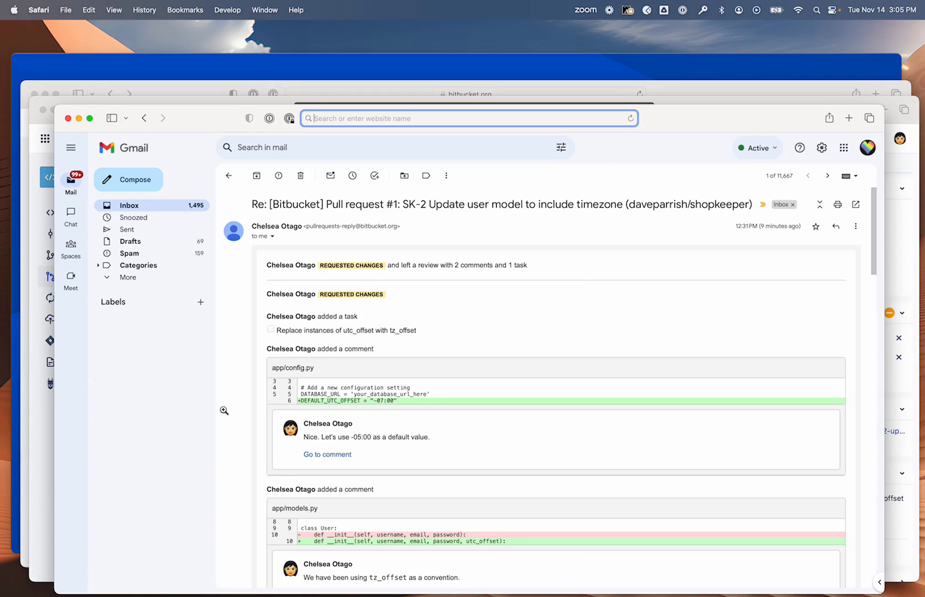